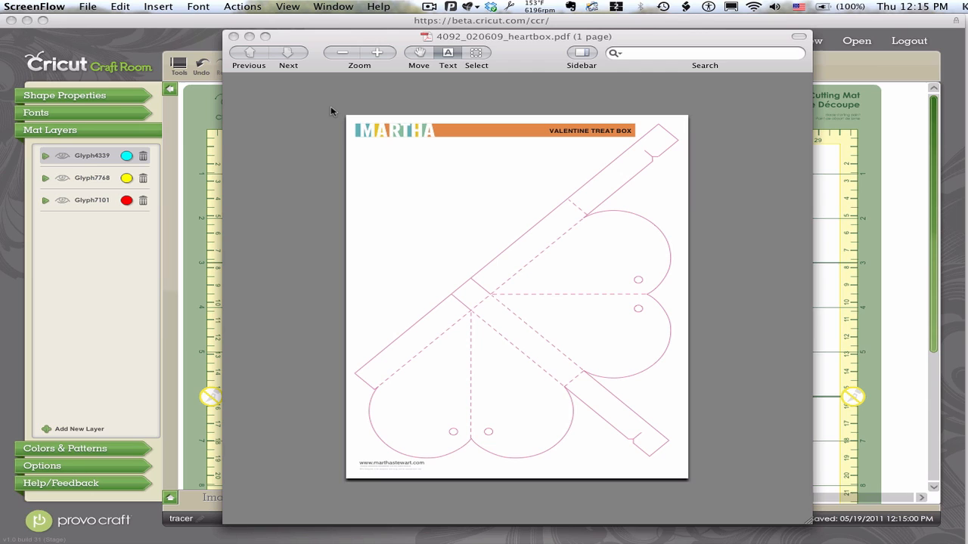
pyautogui.moveTo(624, 220)
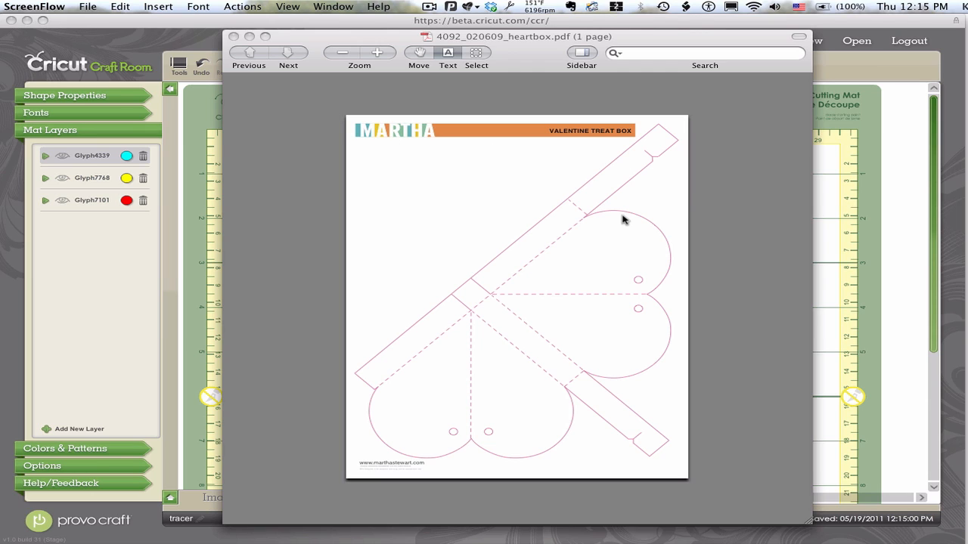
pyautogui.moveTo(645, 215)
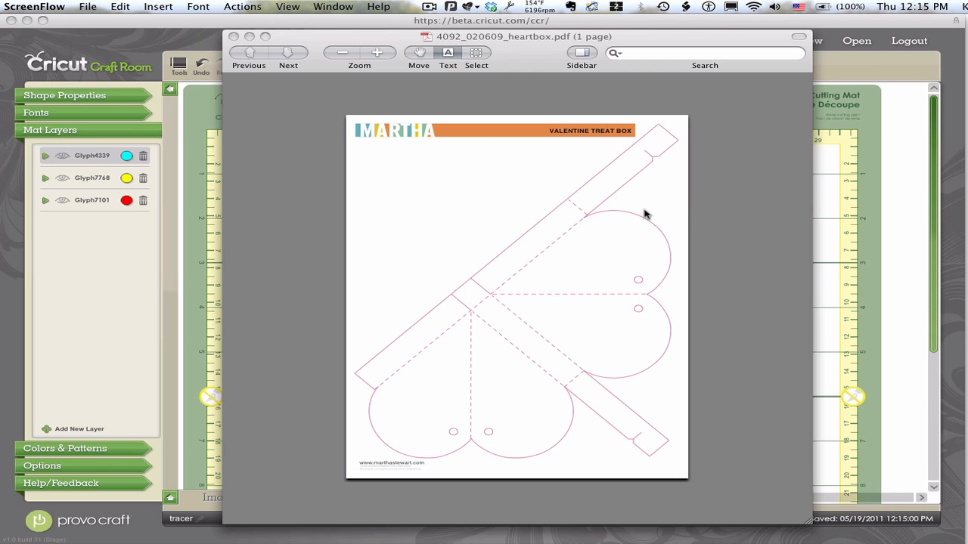
pyautogui.moveTo(650, 213)
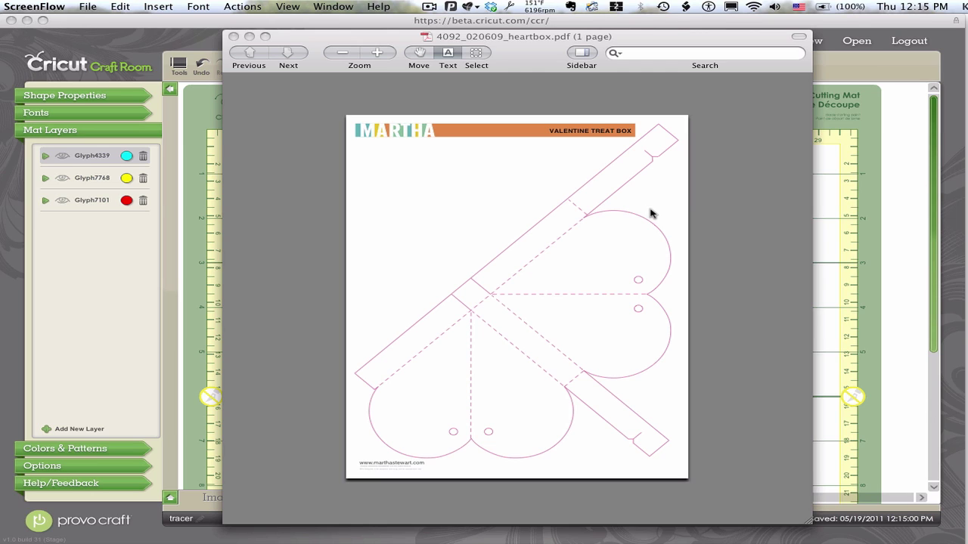
pyautogui.moveTo(820, 219)
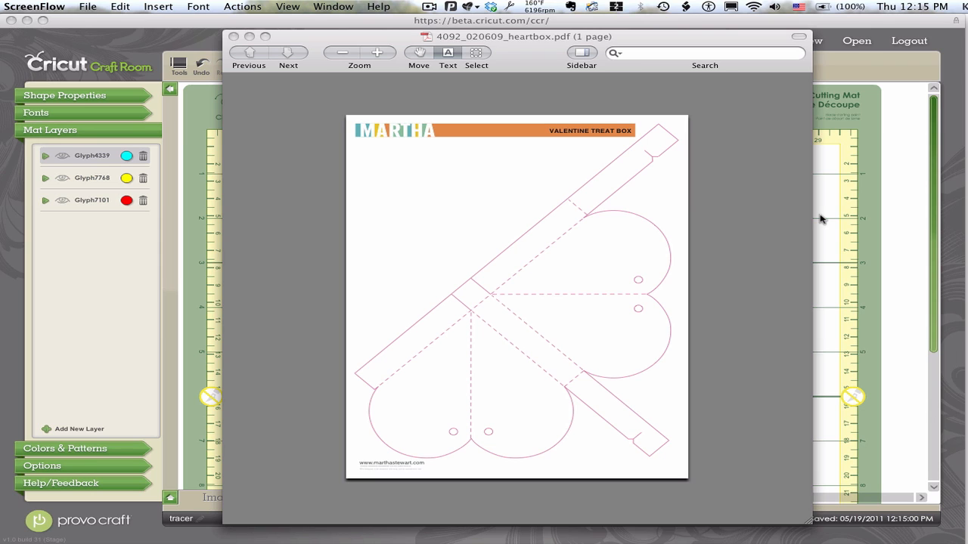
# Bring the Cricut Craft Room window with the blank cutting mat in front of Preview
pyautogui.click(235, 36)
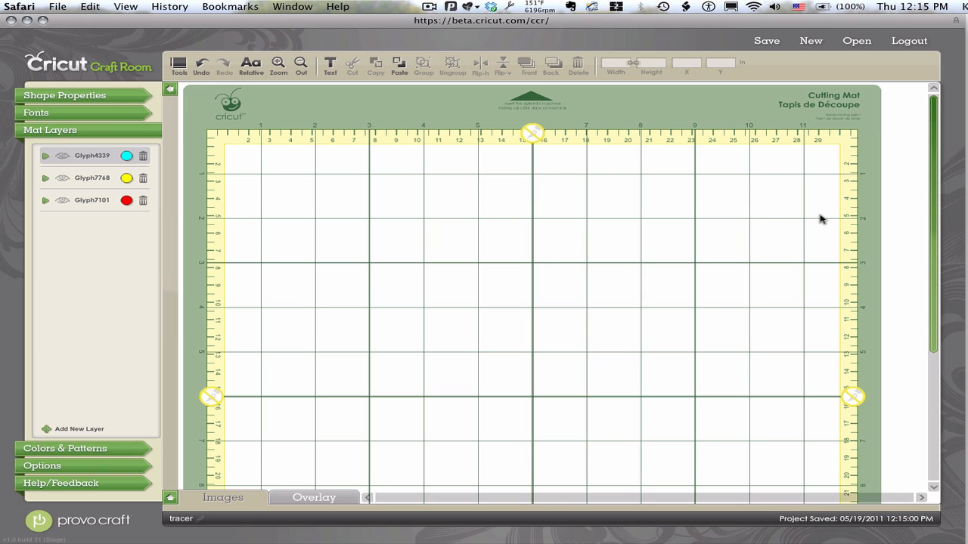
pyautogui.moveTo(290, 17)
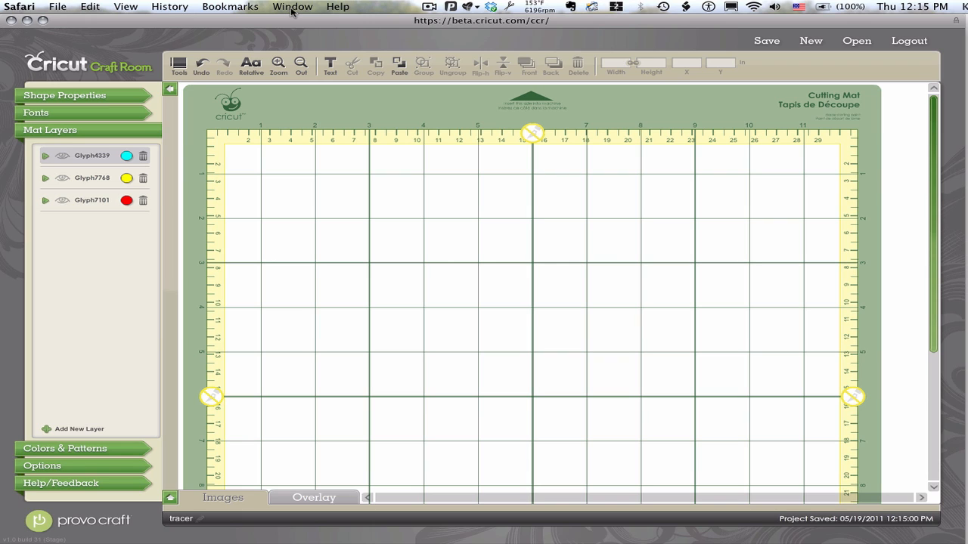
# Reach Afloat's Adjust Effects panel from the Window menu for the mat window
pyautogui.click(292, 10)
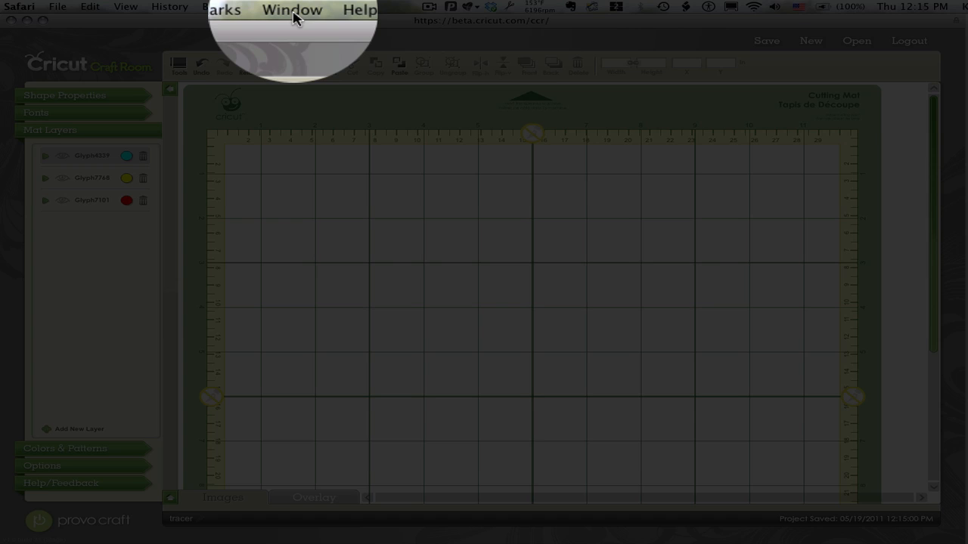
pyautogui.click(292, 9)
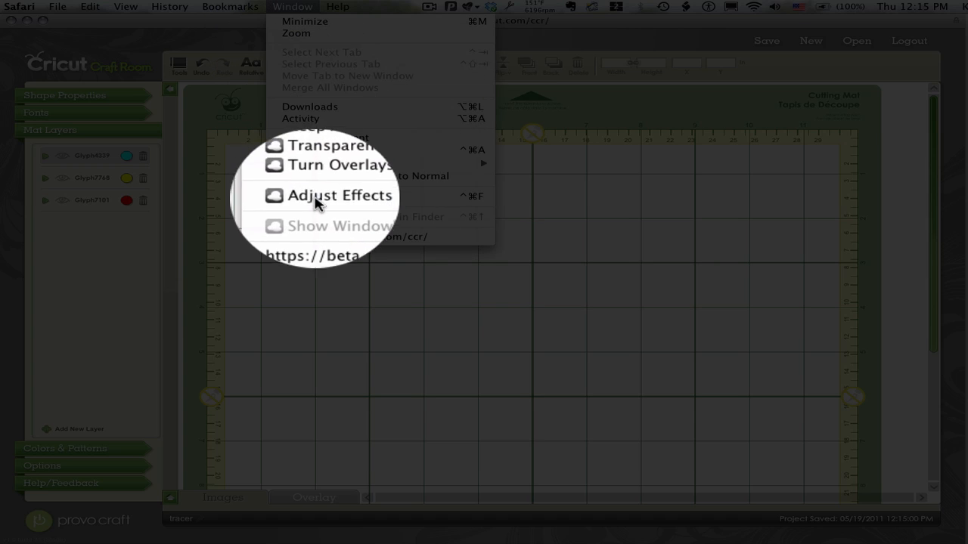
pyautogui.moveTo(320, 204)
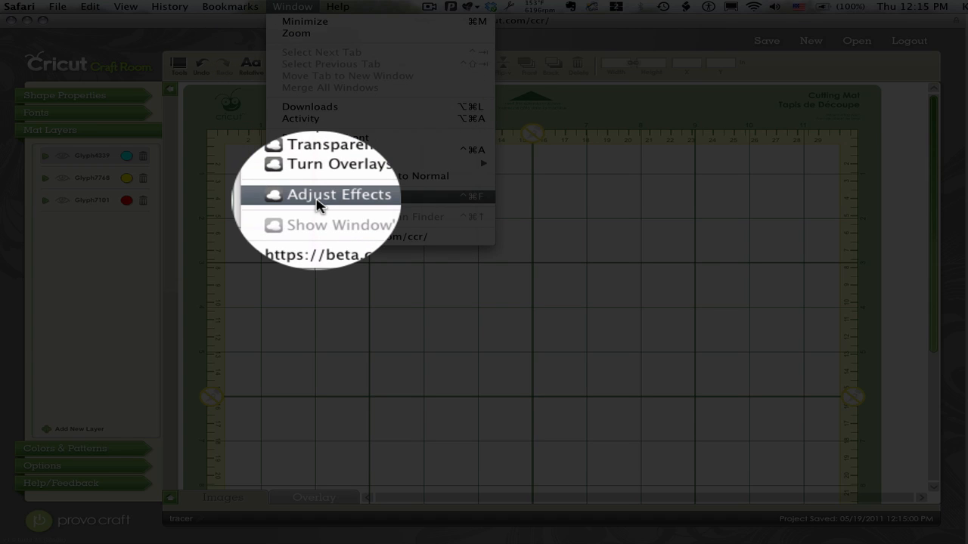
pyautogui.click(338, 194)
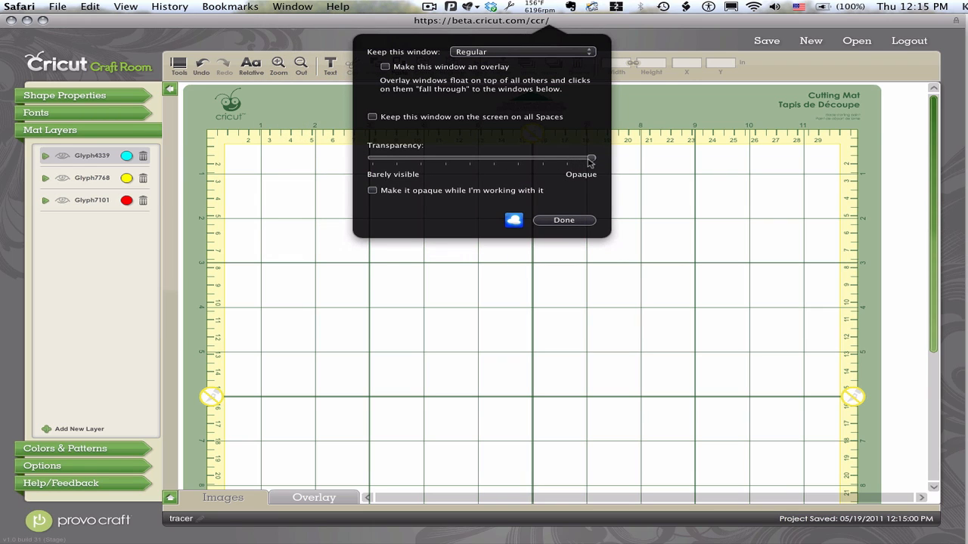
# Lower the Transparency slider toward Barely visible so the heart box template shows through the mat
pyautogui.moveTo(592, 159); pyautogui.dragTo(582, 159)
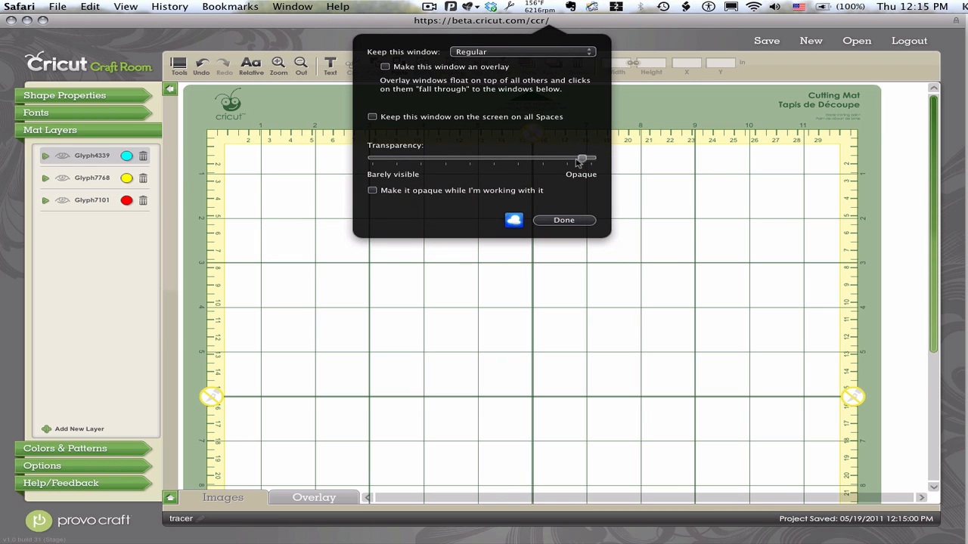
pyautogui.moveTo(582, 159); pyautogui.dragTo(548, 159)
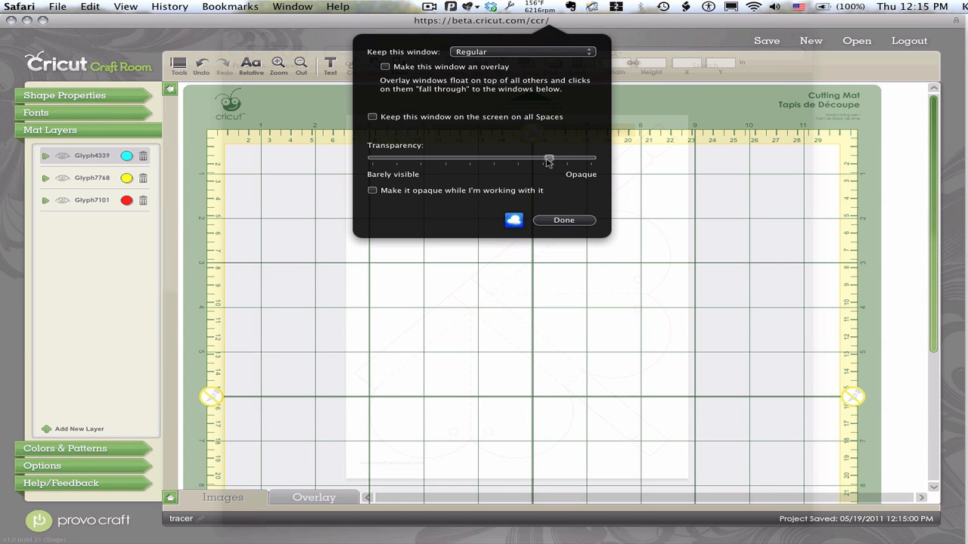
pyautogui.moveTo(548, 159); pyautogui.dragTo(515, 158)
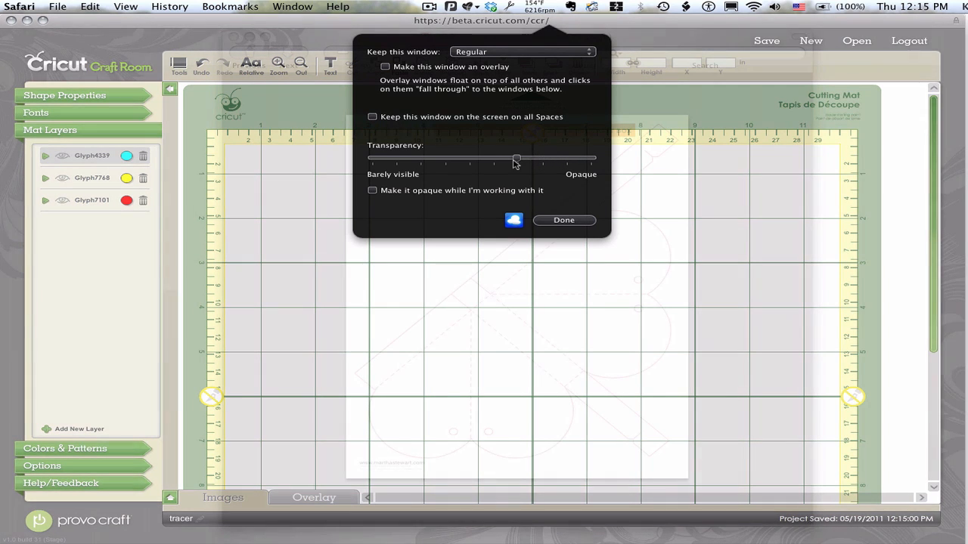
pyautogui.moveTo(516, 159); pyautogui.dragTo(496, 159)
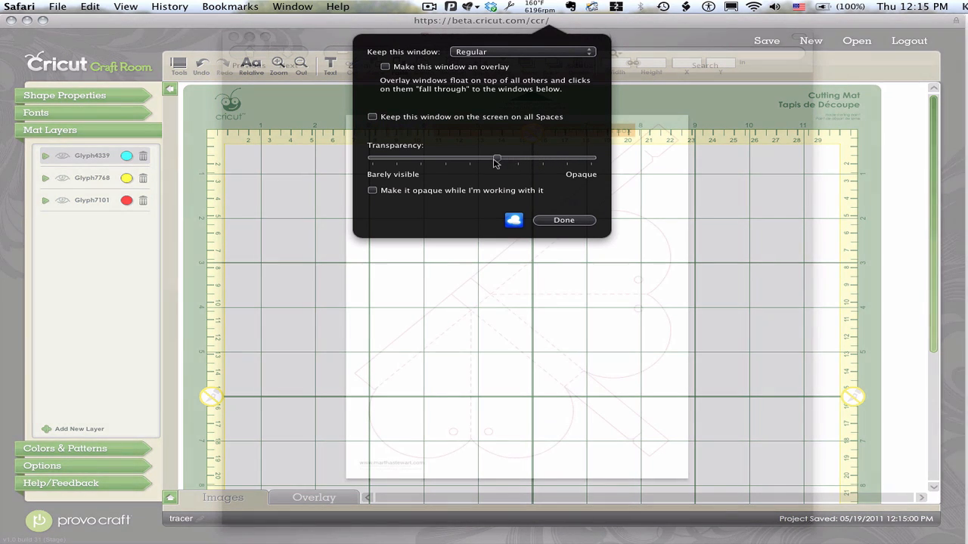
pyautogui.moveTo(496, 159); pyautogui.dragTo(490, 158)
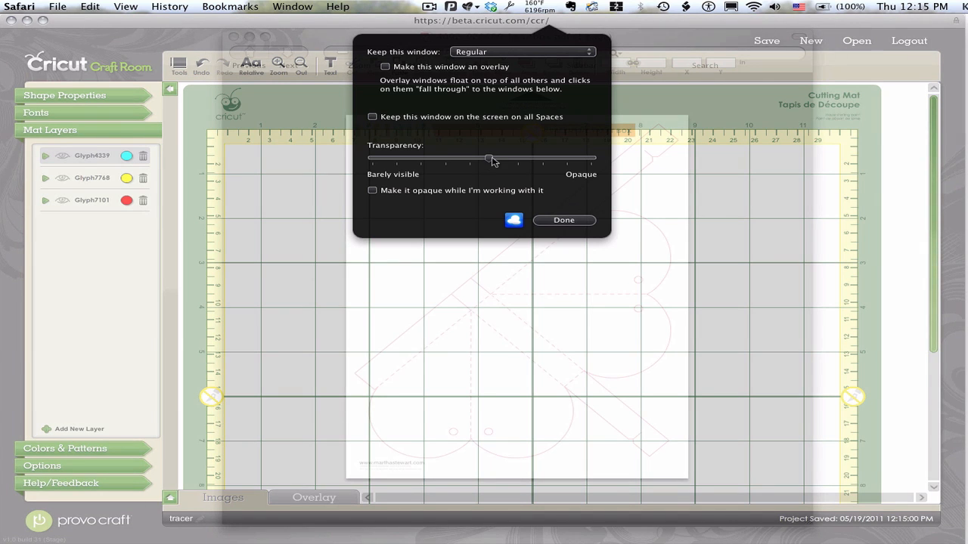
pyautogui.moveTo(487, 159); pyautogui.dragTo(467, 158)
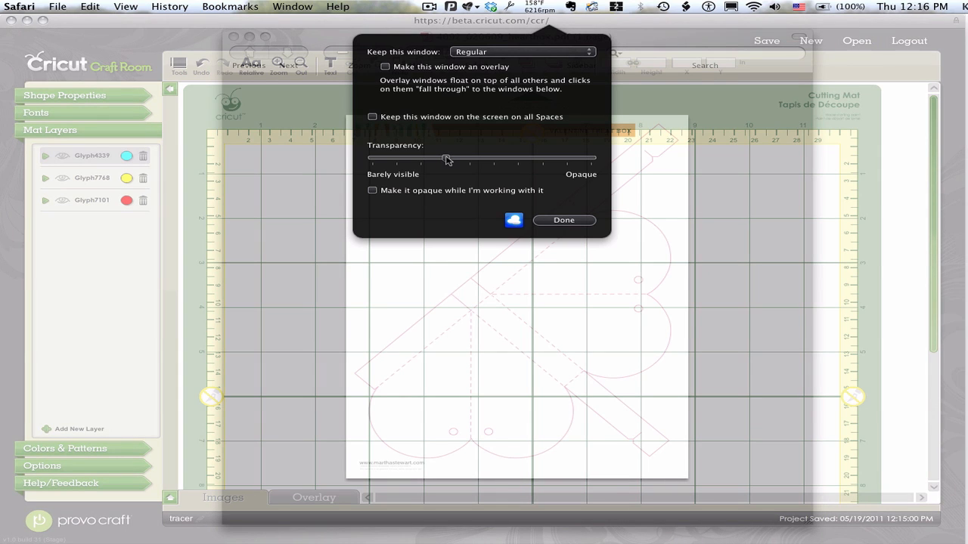
pyautogui.moveTo(445, 158); pyautogui.dragTo(435, 158)
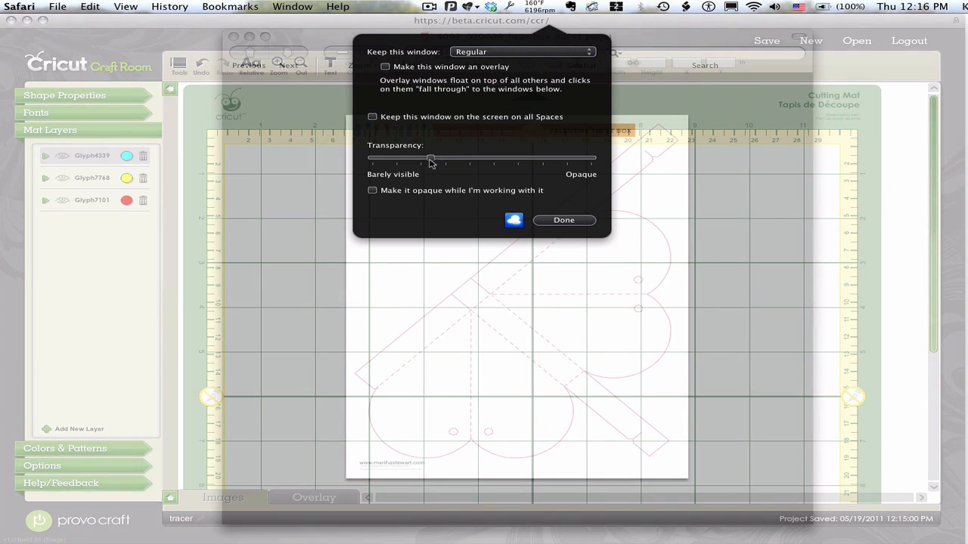
pyautogui.moveTo(431, 159); pyautogui.dragTo(421, 159)
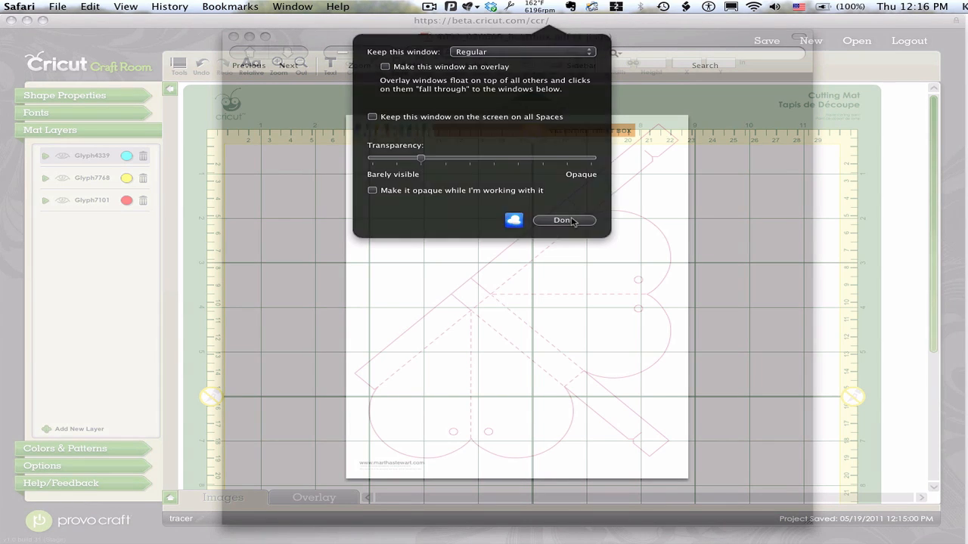
# Finish with Done, leaving the translucent mat over the heart box template
pyautogui.click(563, 220)
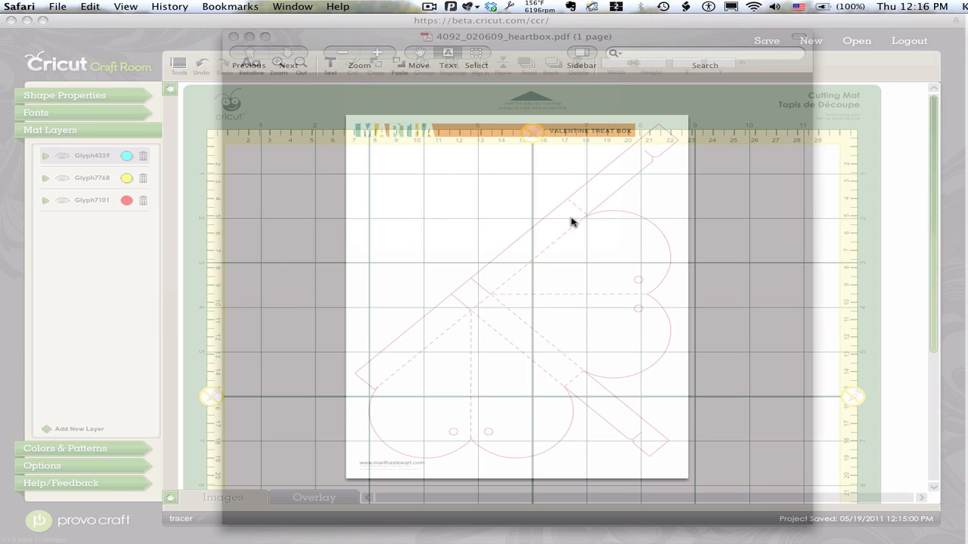
pyautogui.moveTo(669, 214)
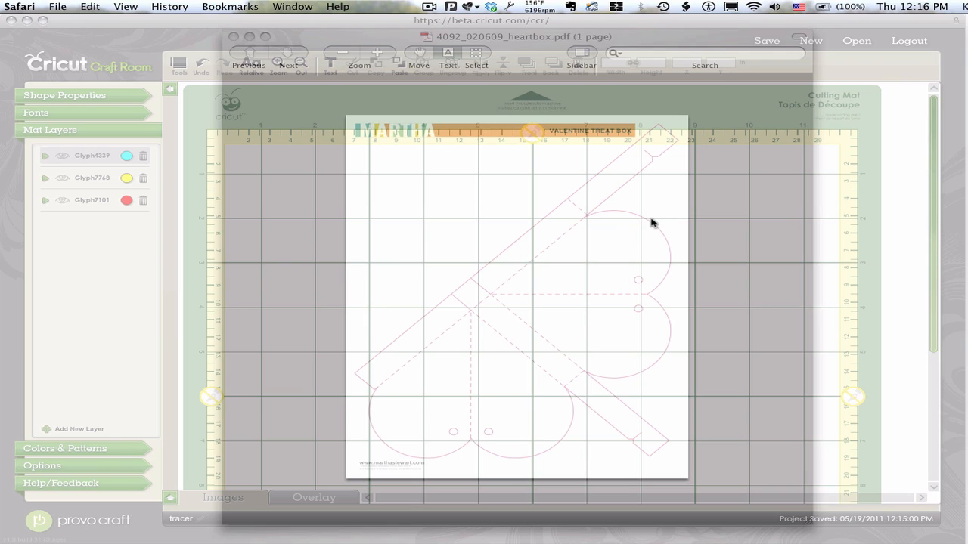
pyautogui.moveTo(88, 157)
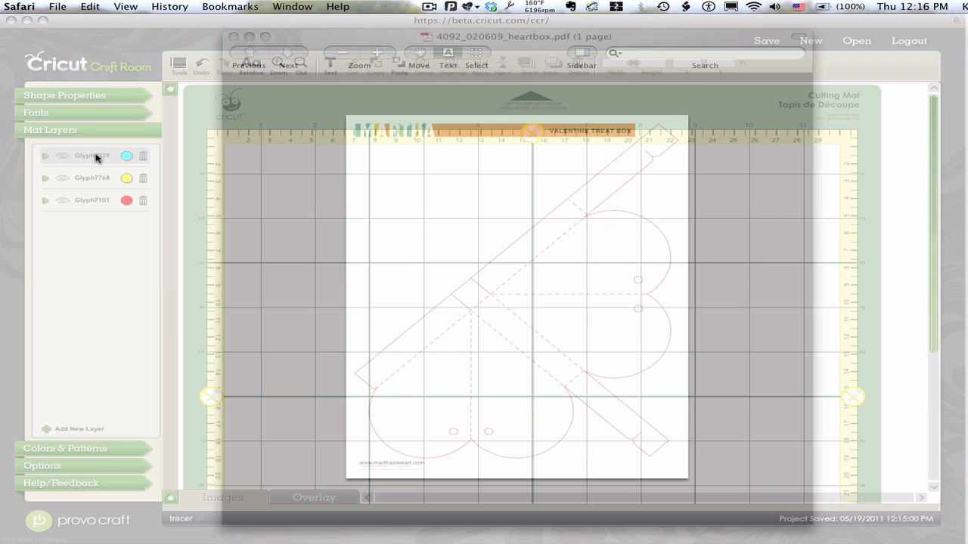
# Make layer Glyph4339 visible so its heart outline appears over the template's heart
pyautogui.click(62, 156)
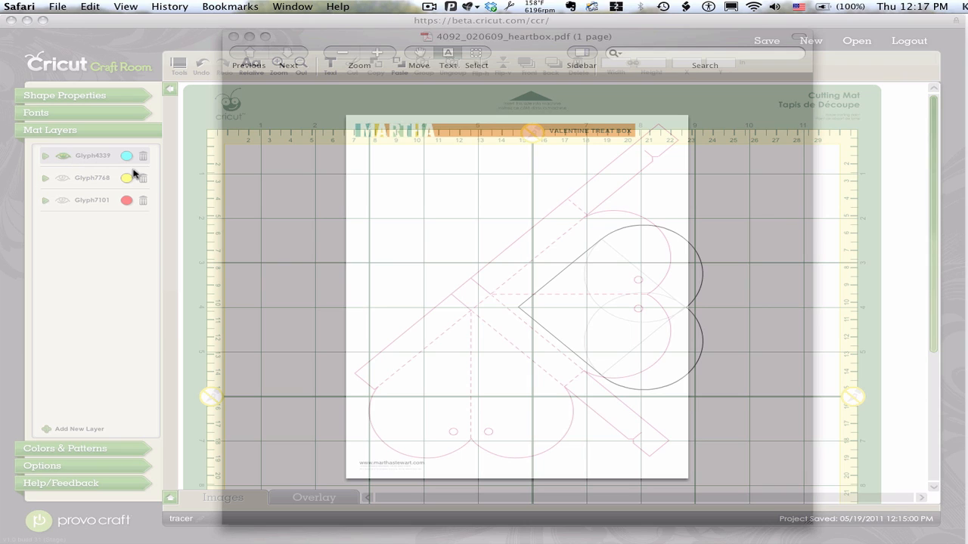
pyautogui.moveTo(357, 212)
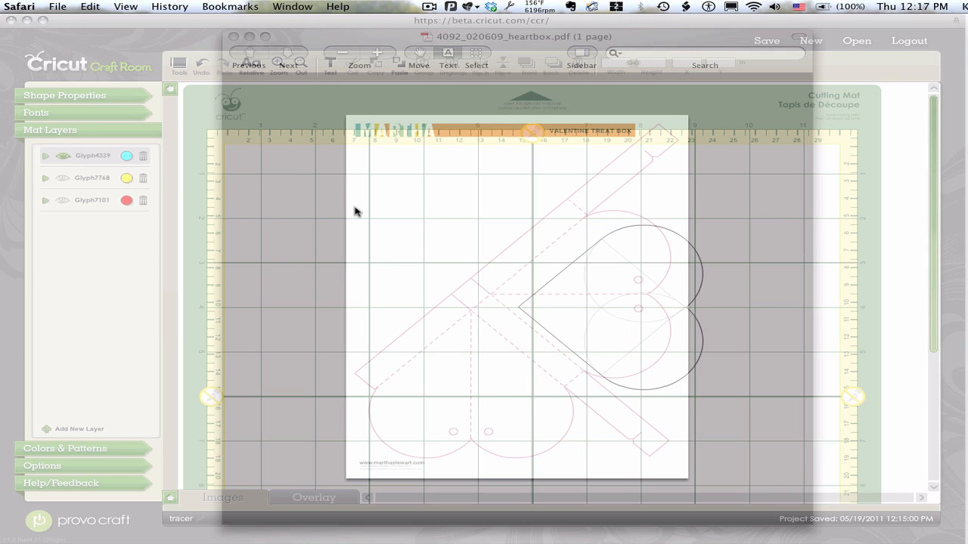
pyautogui.moveTo(690, 280)
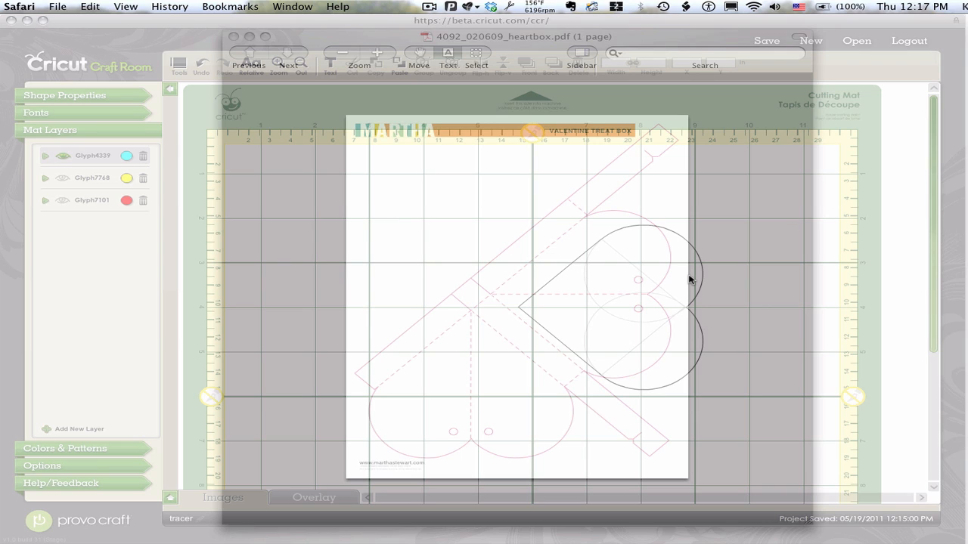
pyautogui.moveTo(692, 329)
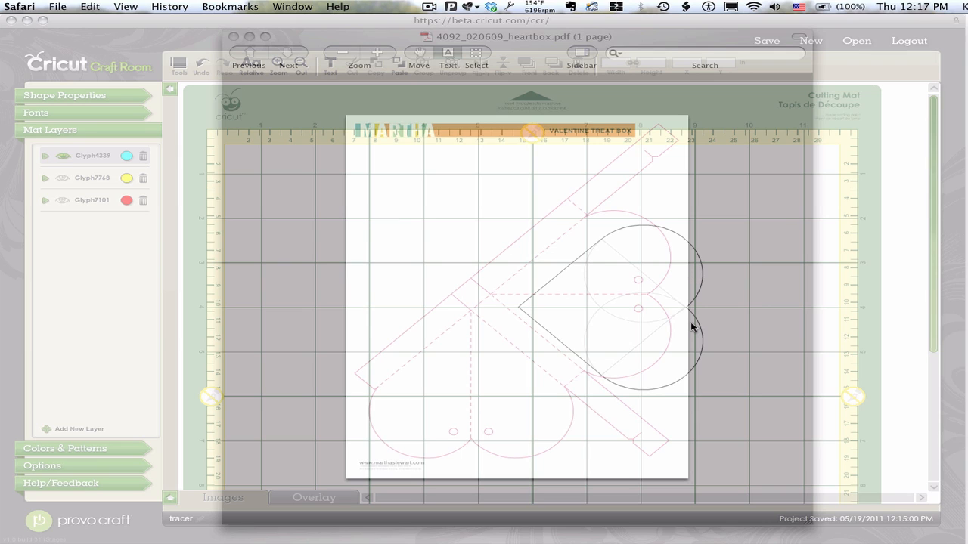
pyautogui.moveTo(658, 303)
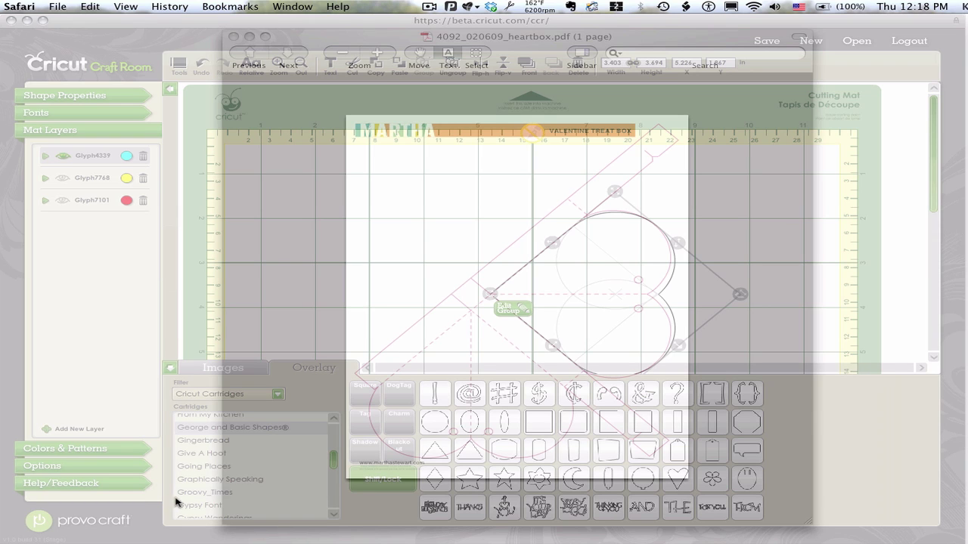
pyautogui.moveTo(372, 509)
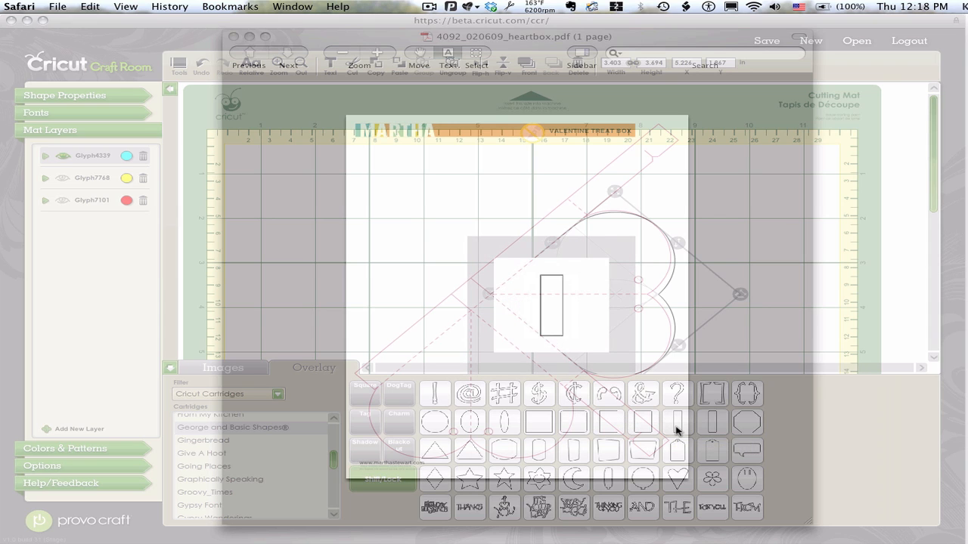
# Add the tall thin George and Basic Shapes rectangle to the mat on the Current Layer
pyautogui.click(675, 423)
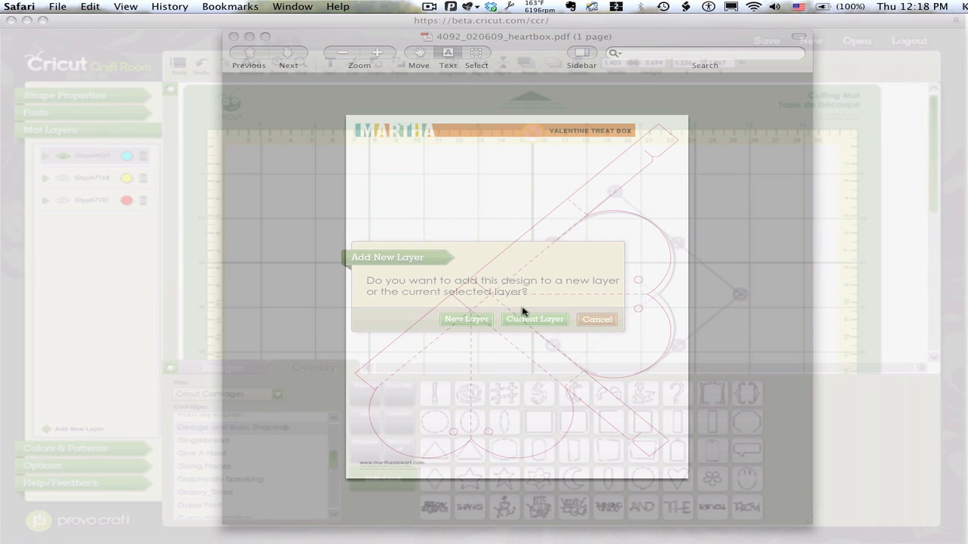
pyautogui.click(534, 319)
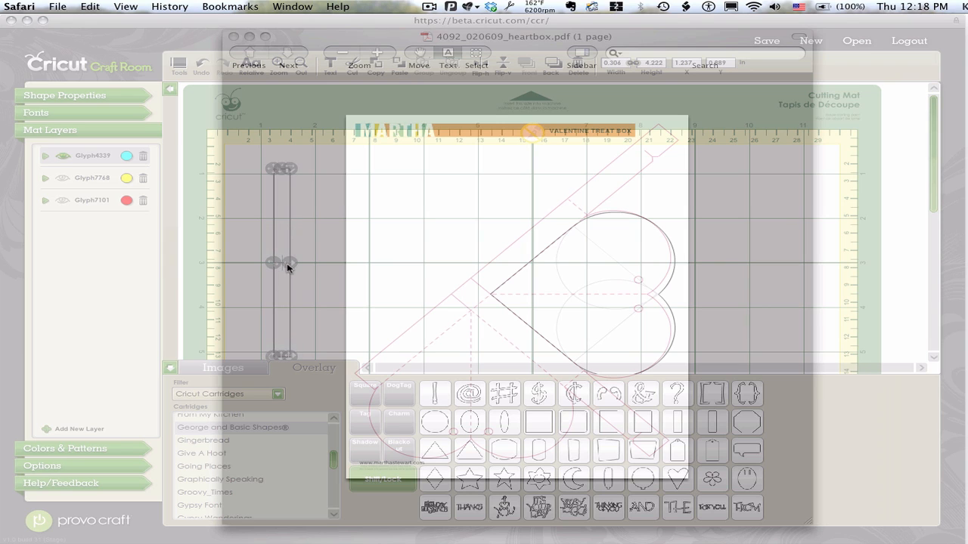
# Rotate the narrow rectangle diagonally to match the heart box's slanted upper edge
pyautogui.moveTo(281, 262); pyautogui.dragTo(307, 265)
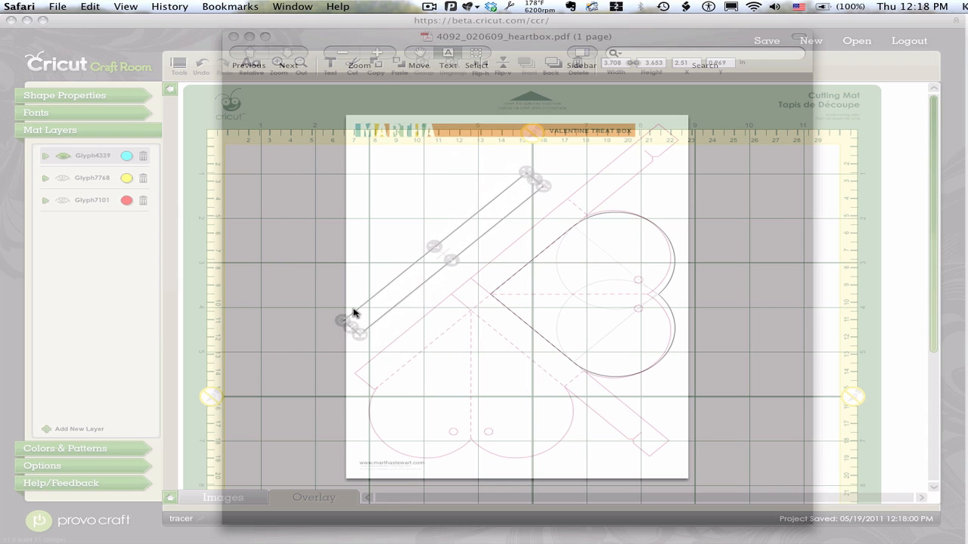
pyautogui.moveTo(489, 249)
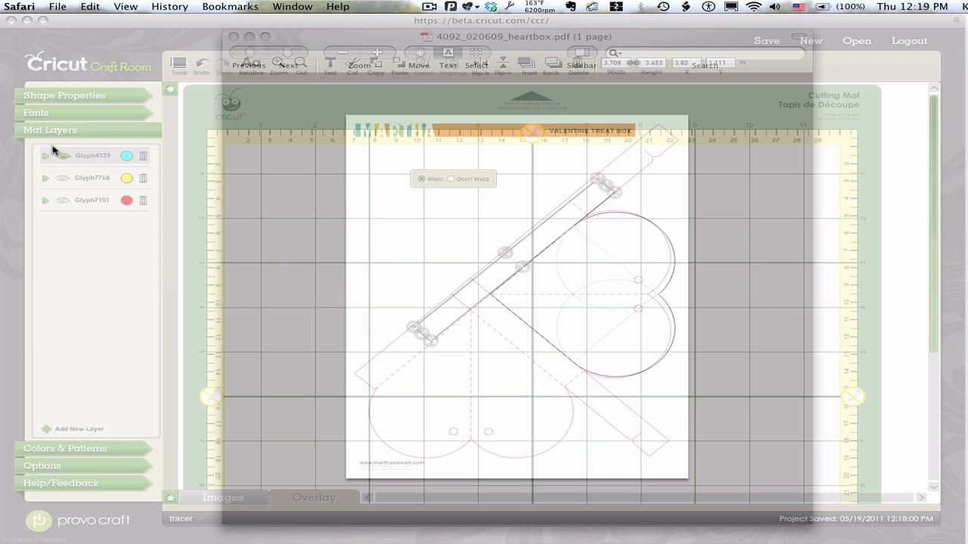
pyautogui.moveTo(64, 156)
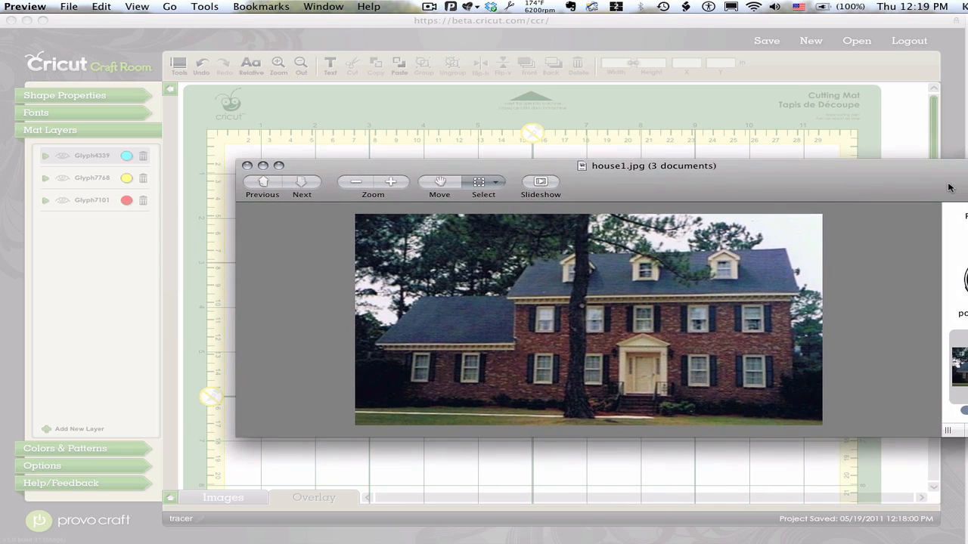
pyautogui.moveTo(738, 126)
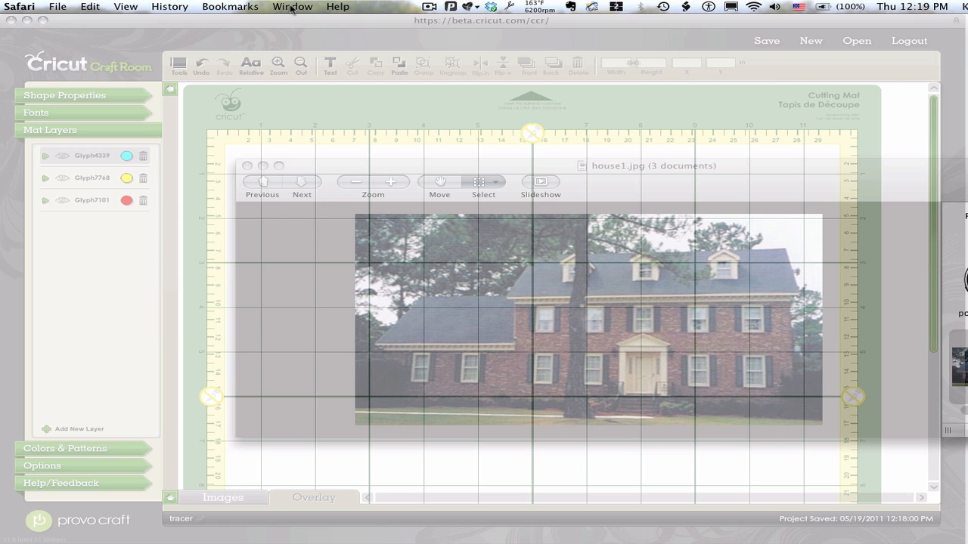
# Set the mat window's Afloat transparency to about the middle so the house photo shows faintly, and confirm
pyautogui.click(299, 6)
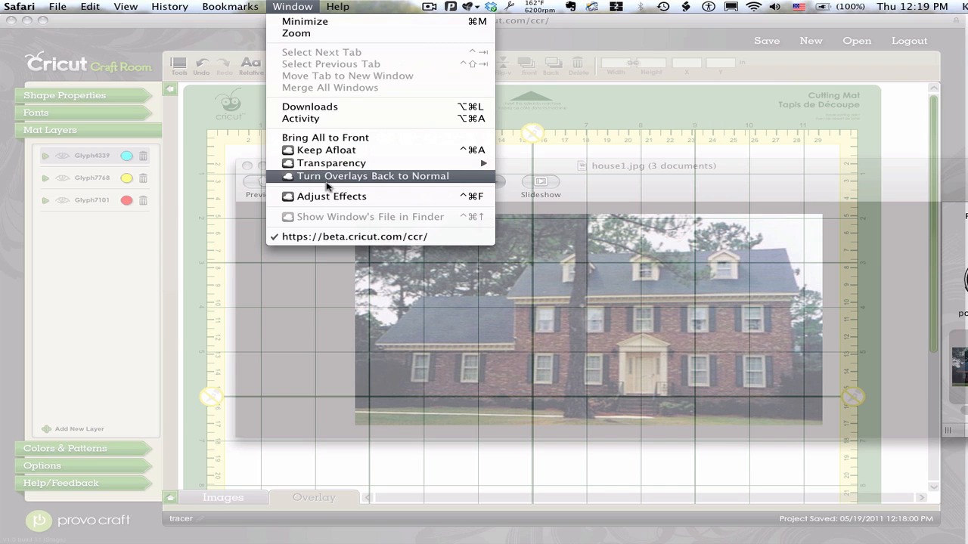
pyautogui.click(330, 163)
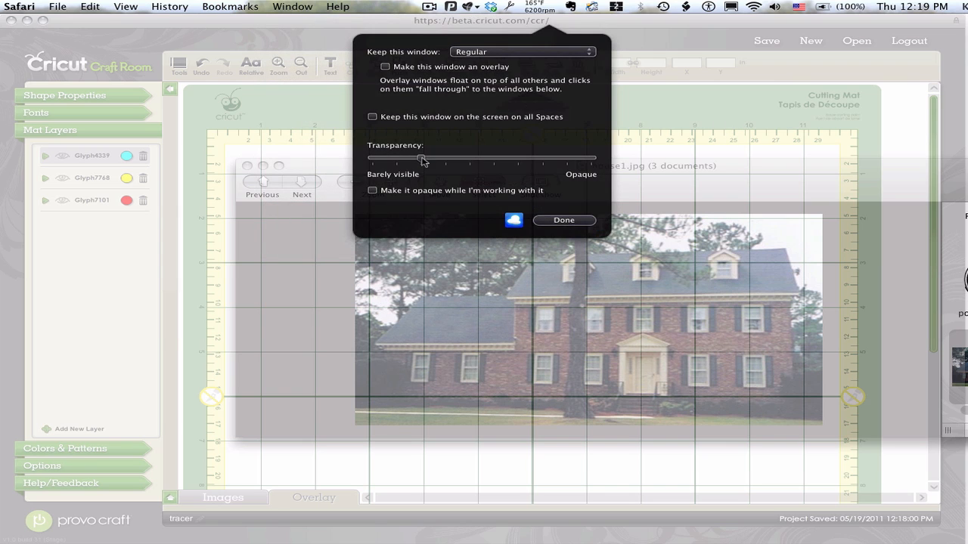
pyautogui.moveTo(422, 158); pyautogui.dragTo(496, 158)
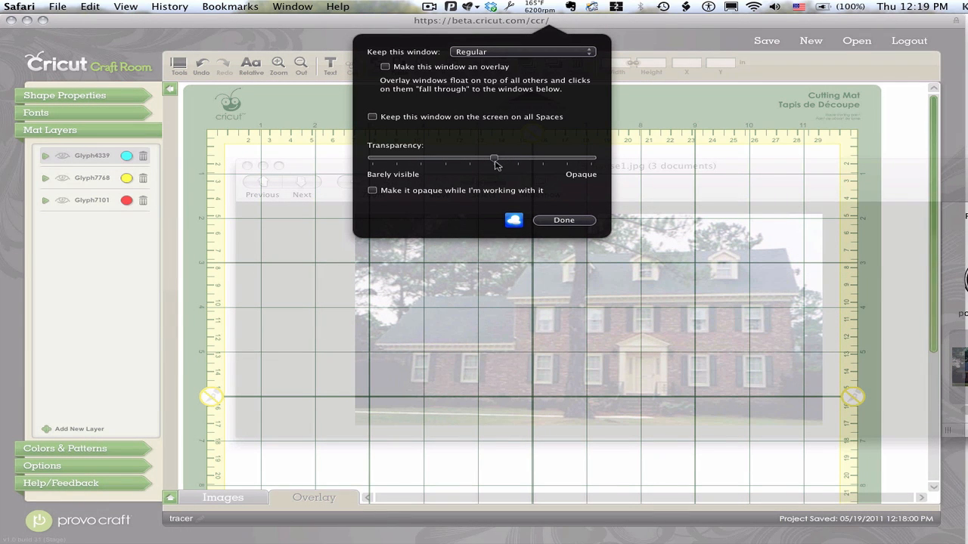
pyautogui.click(563, 220)
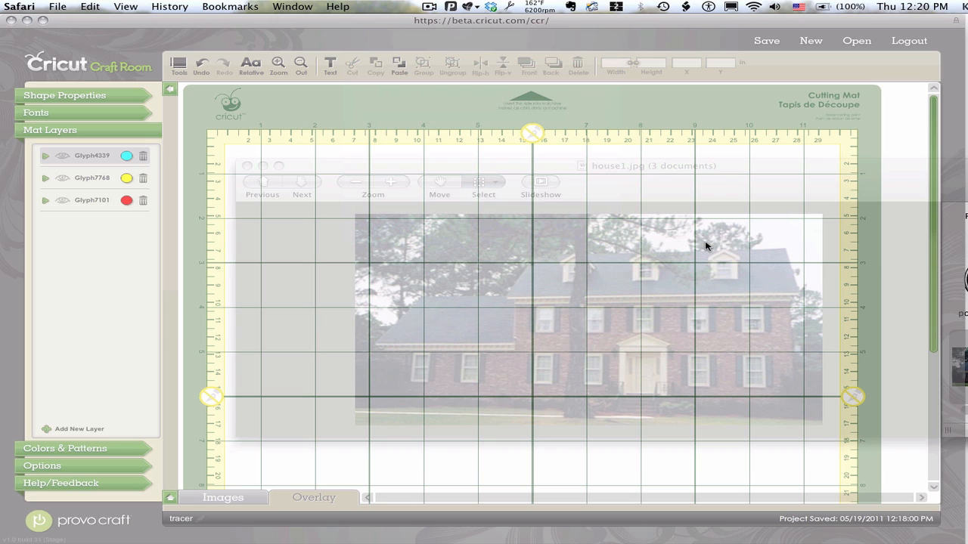
pyautogui.moveTo(291, 381)
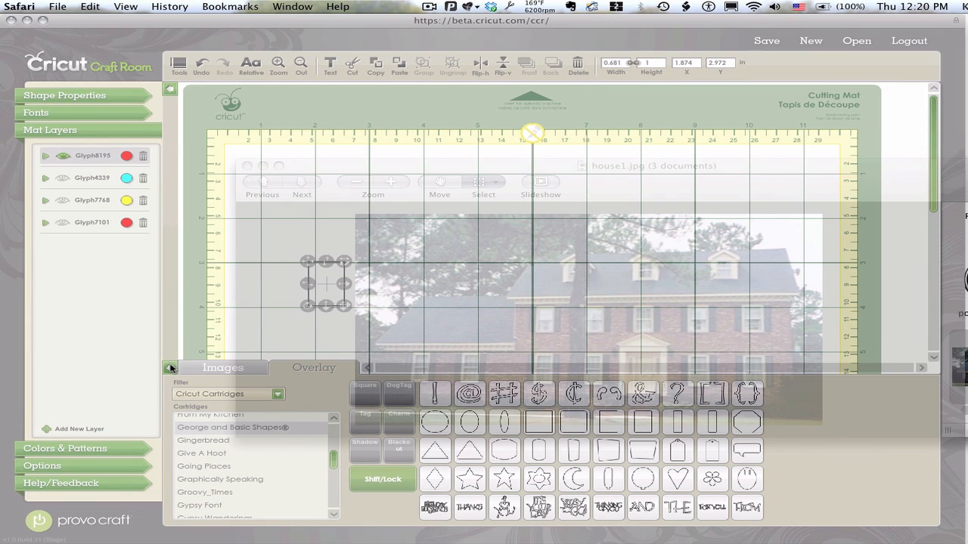
# Hide the Images panel, shrink the square to window size and place copies over the two left-wing windows
pyautogui.click(171, 368)
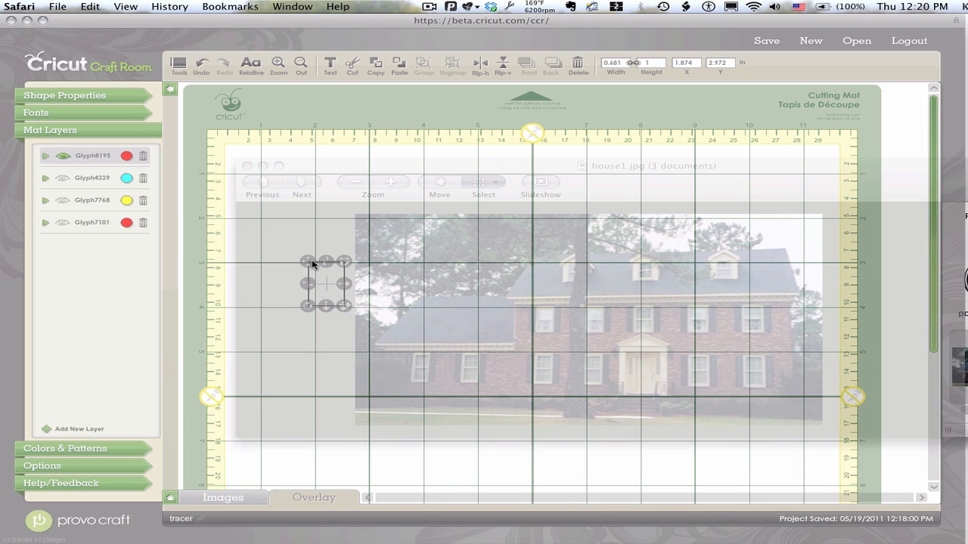
pyautogui.moveTo(325, 283); pyautogui.dragTo(425, 387)
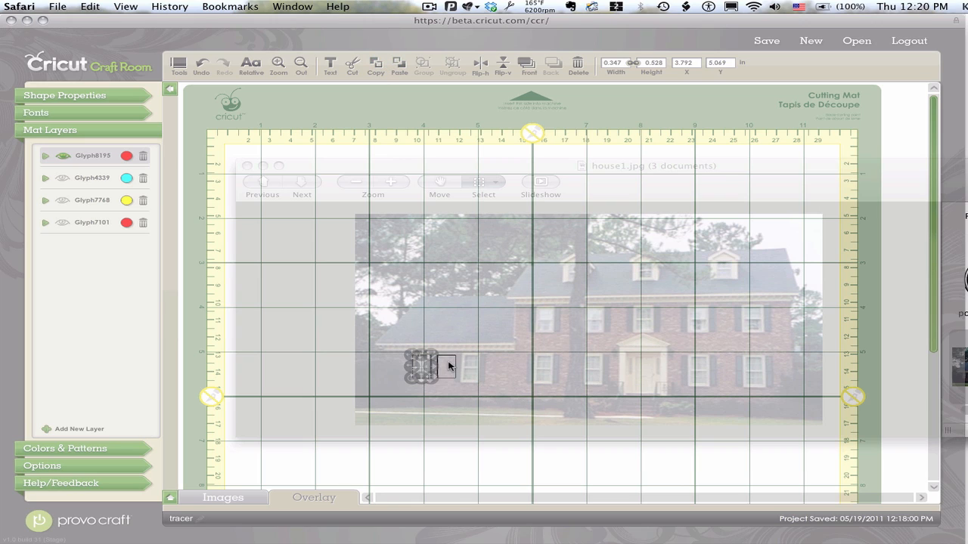
pyautogui.moveTo(414, 367); pyautogui.dragTo(446, 374)
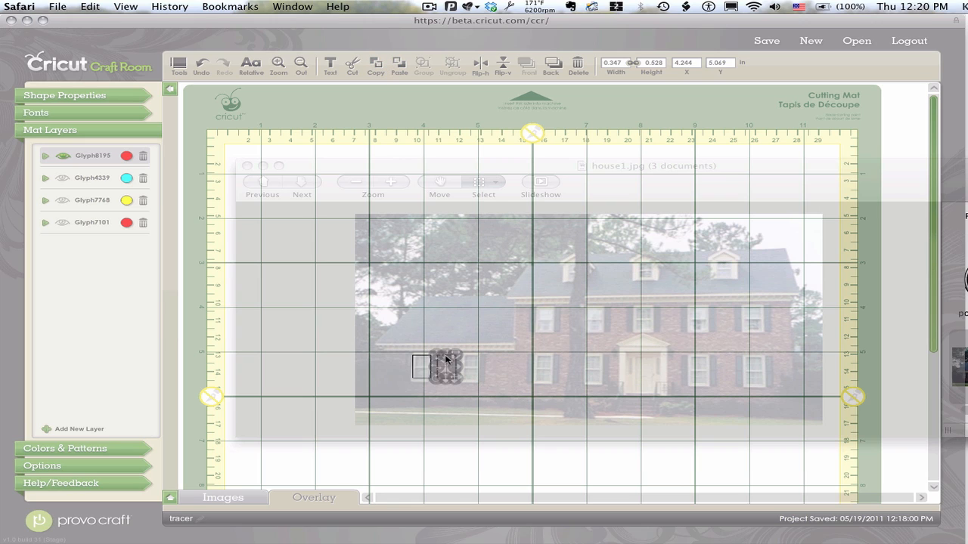
pyautogui.moveTo(446, 367); pyautogui.dragTo(467, 367)
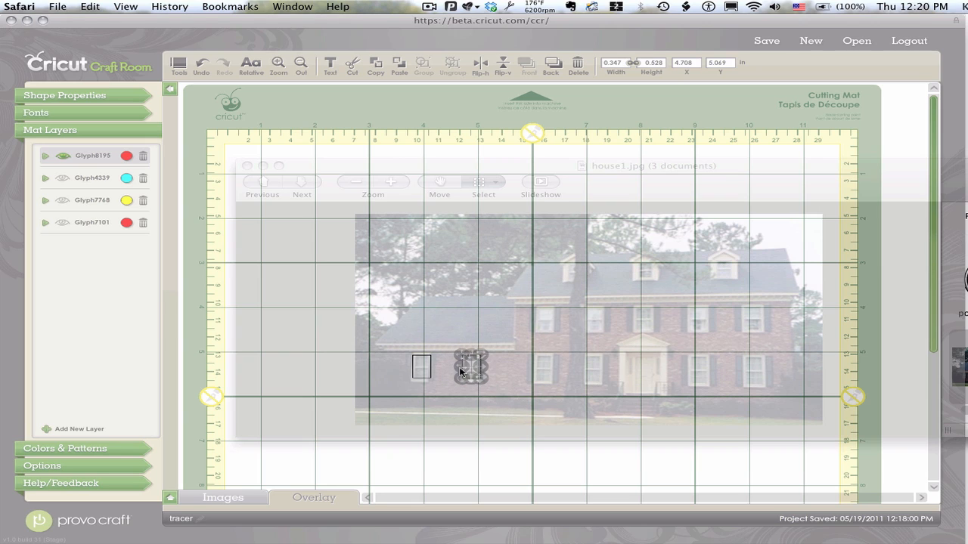
pyautogui.moveTo(401, 123)
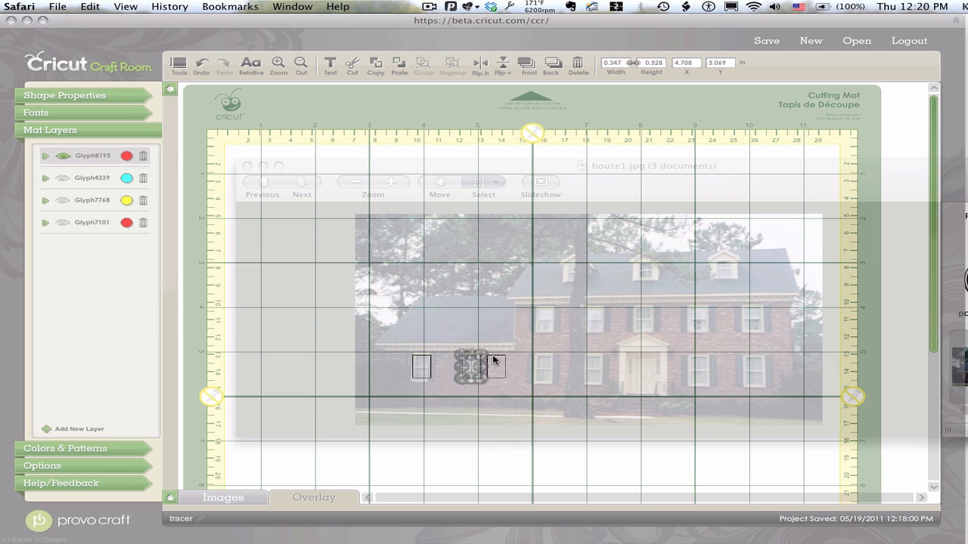
# Move a rectangle copy onto the front door and enlarge it to cover the door
pyautogui.moveTo(473, 367); pyautogui.dragTo(520, 366)
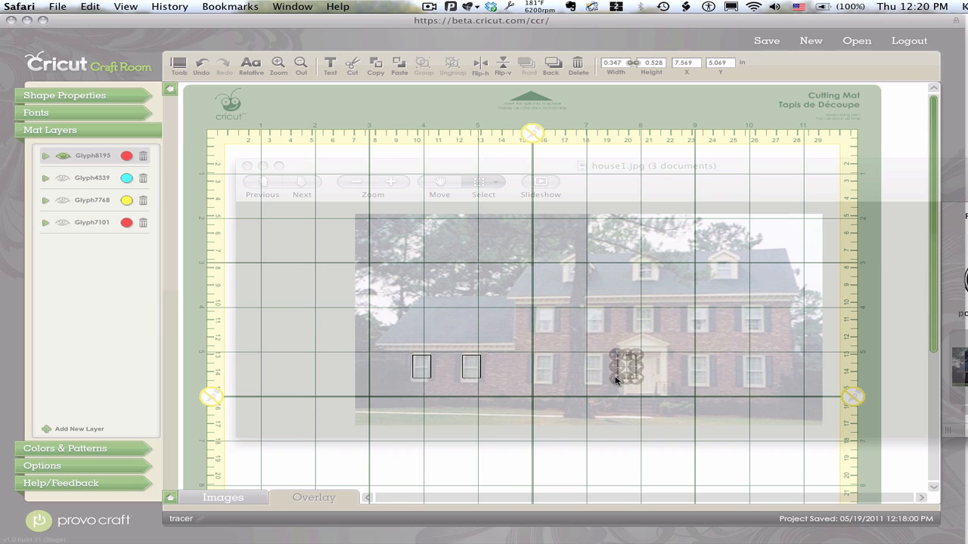
pyautogui.moveTo(627, 366); pyautogui.dragTo(620, 355)
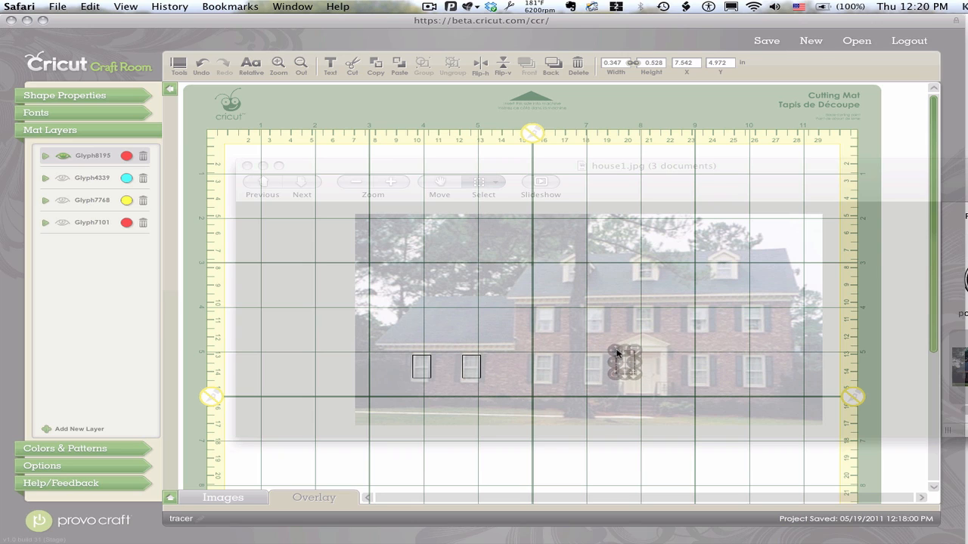
pyautogui.moveTo(618, 356); pyautogui.dragTo(628, 363)
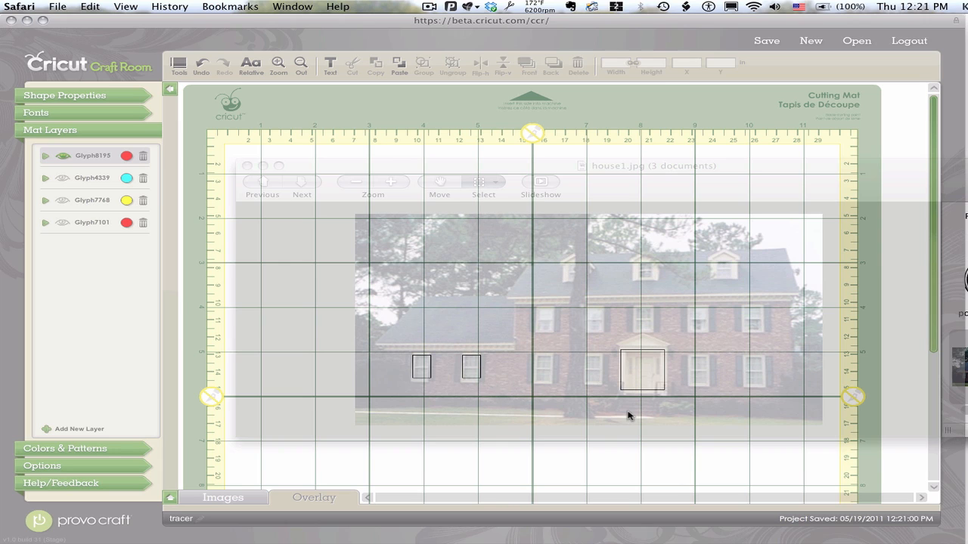
pyautogui.moveTo(313, 503)
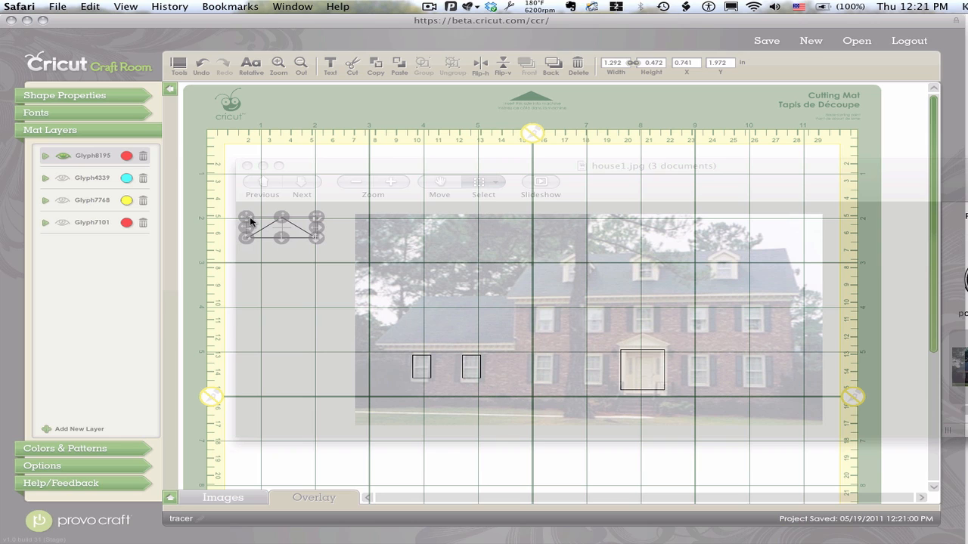
# Place and size the triangle so it caps the front-door rectangle as a pointed top
pyautogui.moveTo(281, 225); pyautogui.dragTo(641, 344)
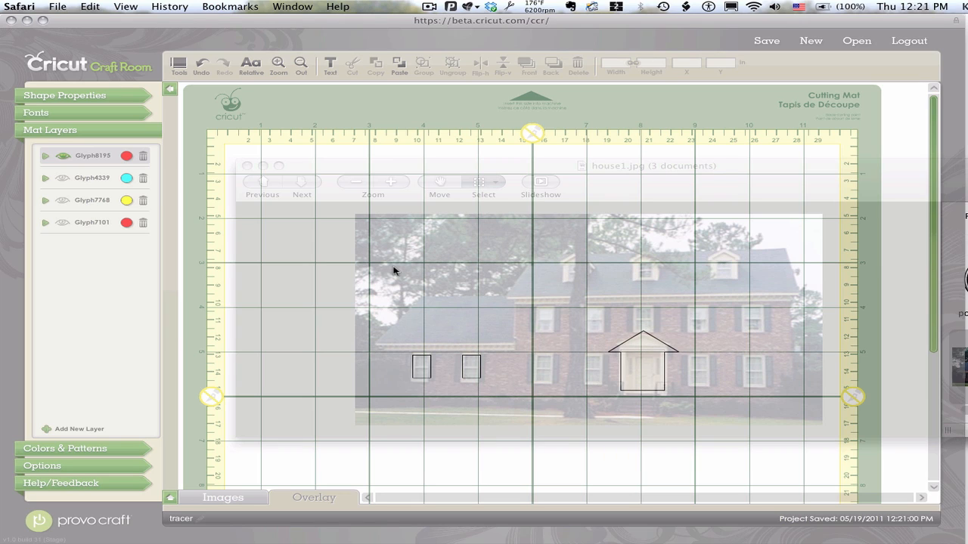
pyautogui.moveTo(437, 383)
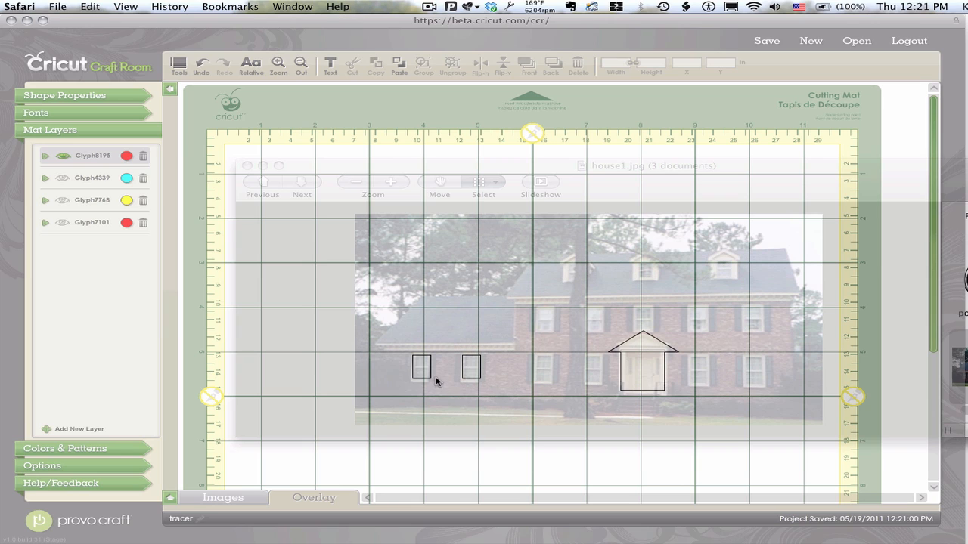
pyautogui.moveTo(451, 392)
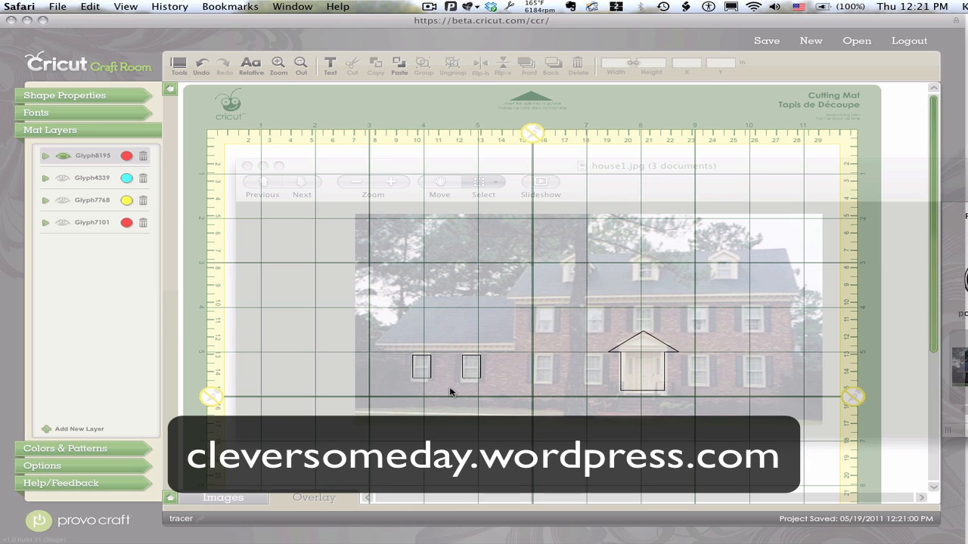
pyautogui.moveTo(445, 105)
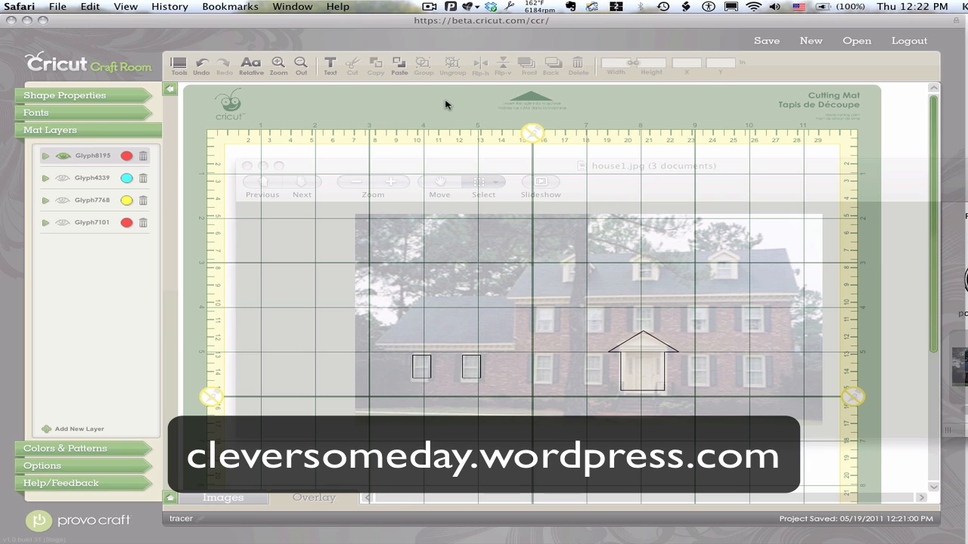